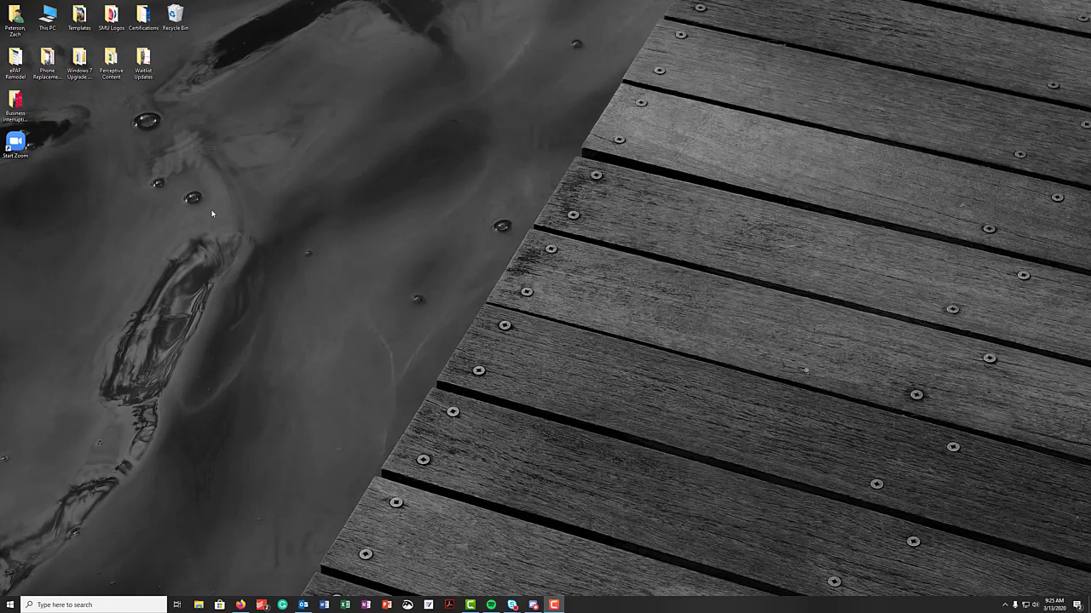
mouse_move(130, 391)
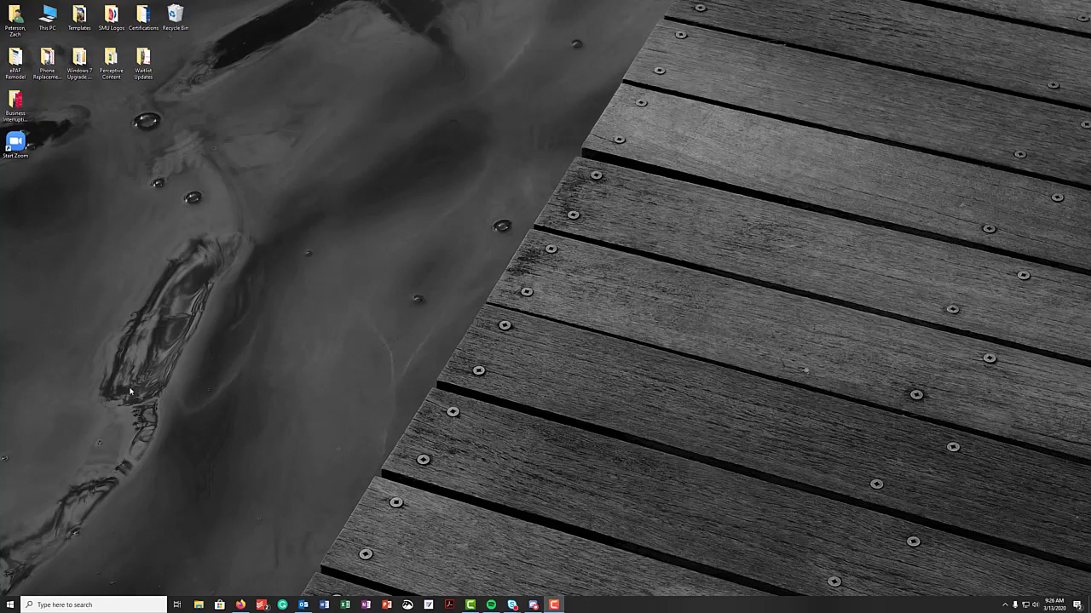
Open Windows Settings from Start and go to the System category's Display page
left_click(10, 604)
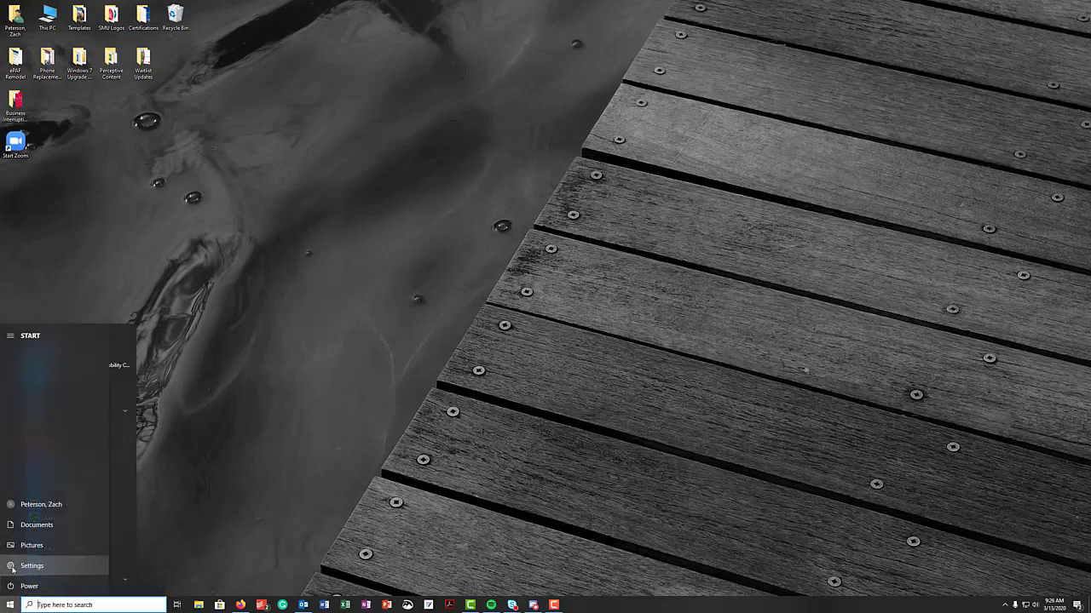
left_click(31, 565)
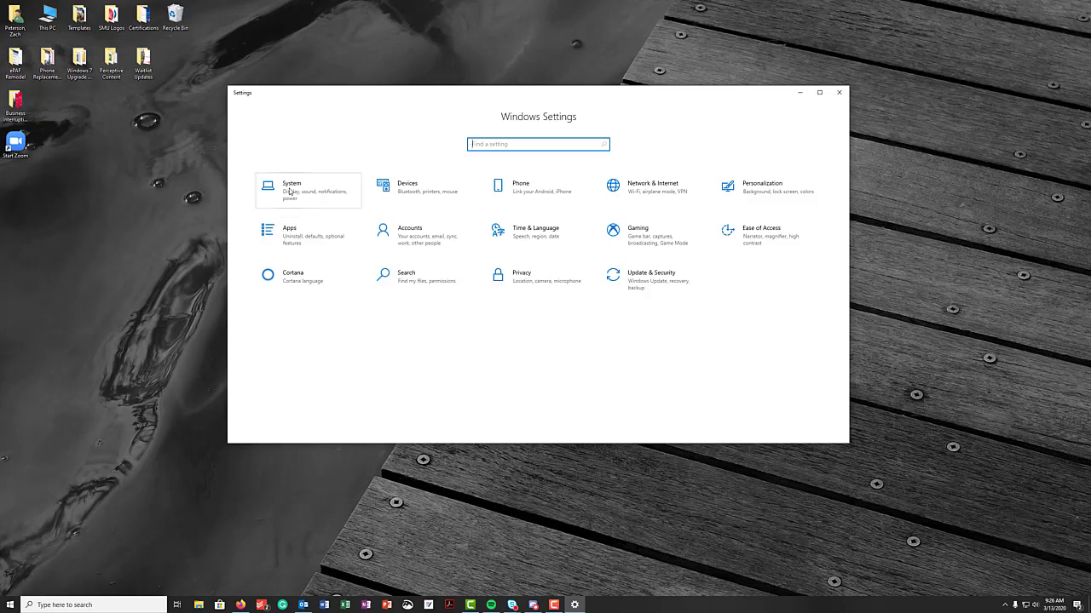
left_click(291, 189)
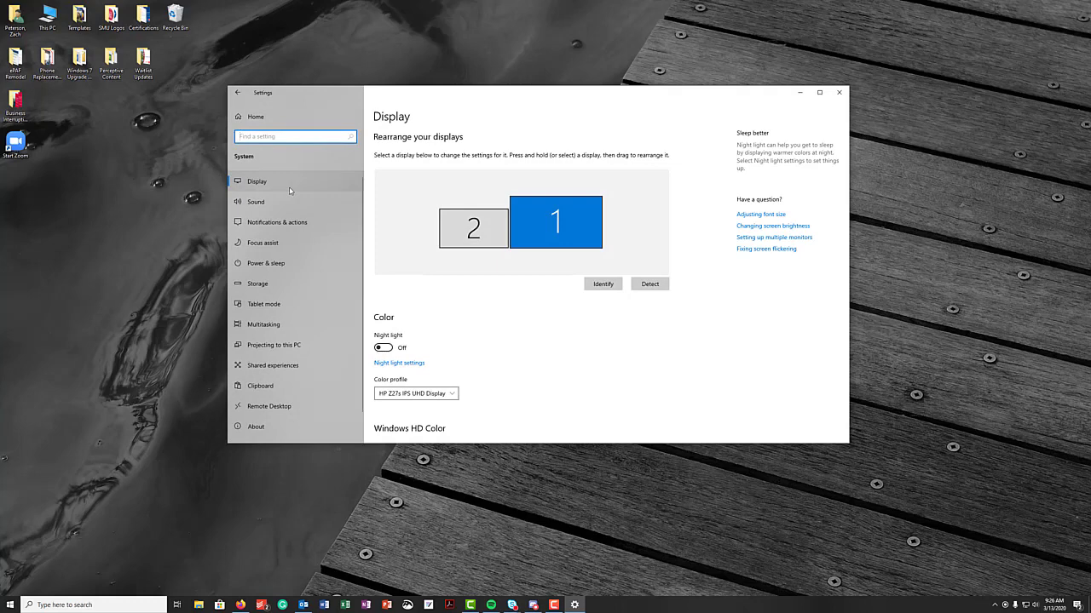
mouse_move(262, 414)
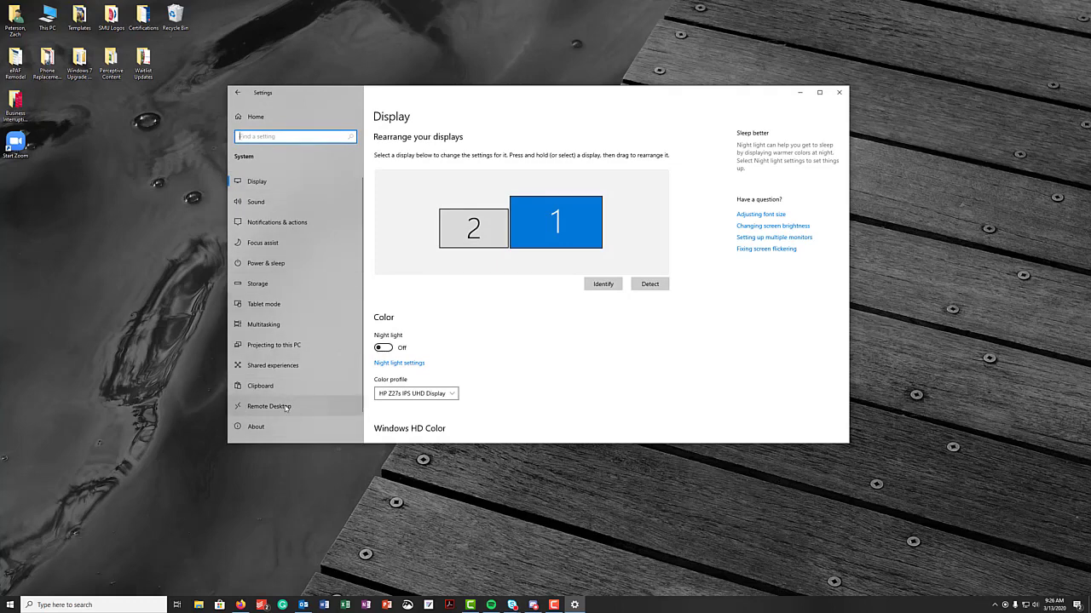
Open the Remote Desktop page showing Enable Remote Desktop turned on
left_click(269, 406)
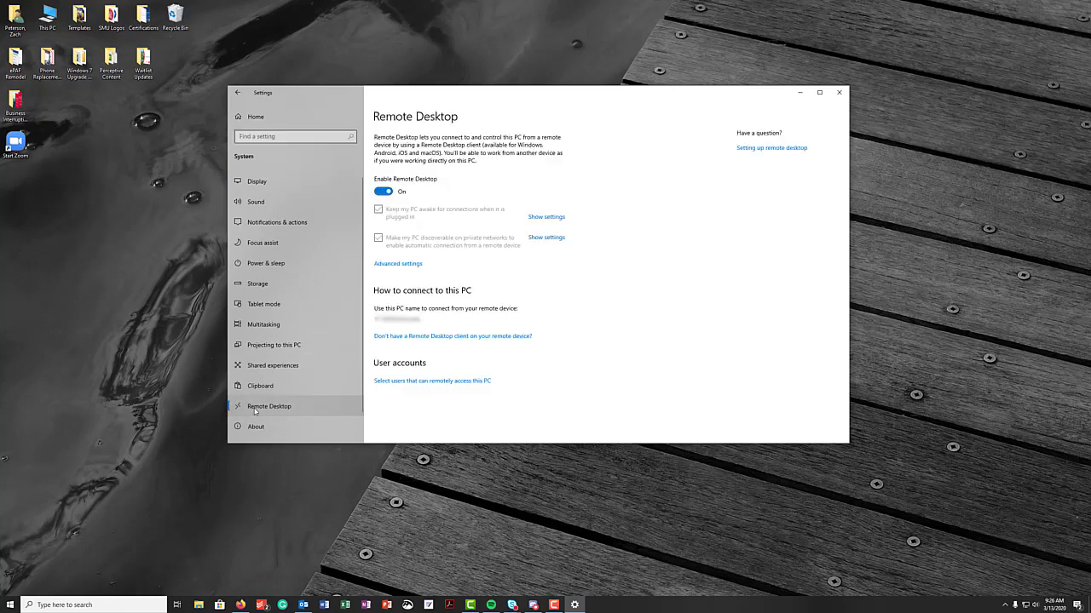
mouse_move(424, 193)
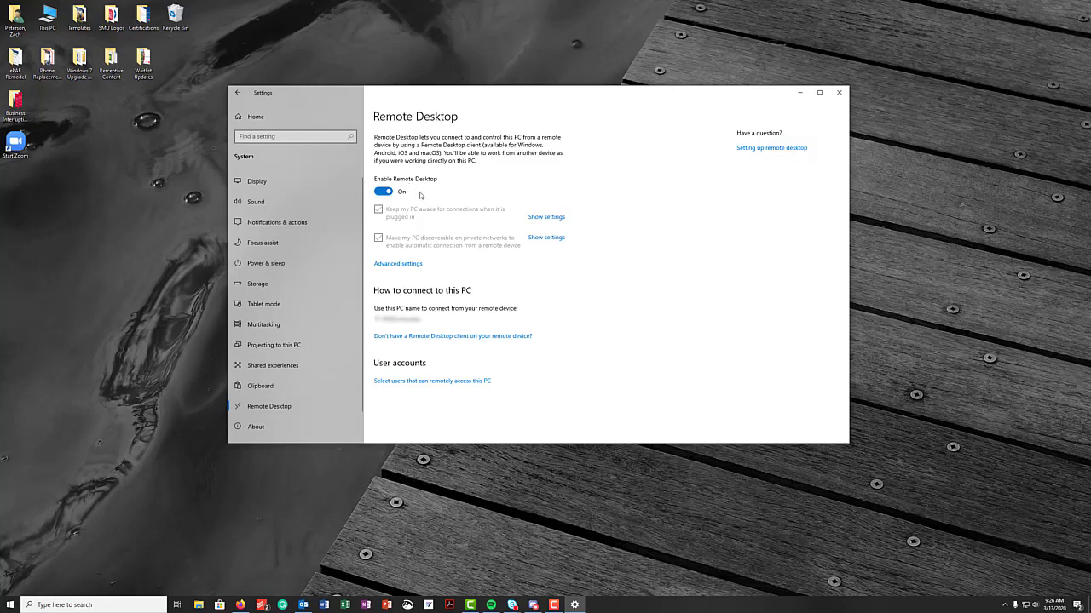
mouse_move(398, 298)
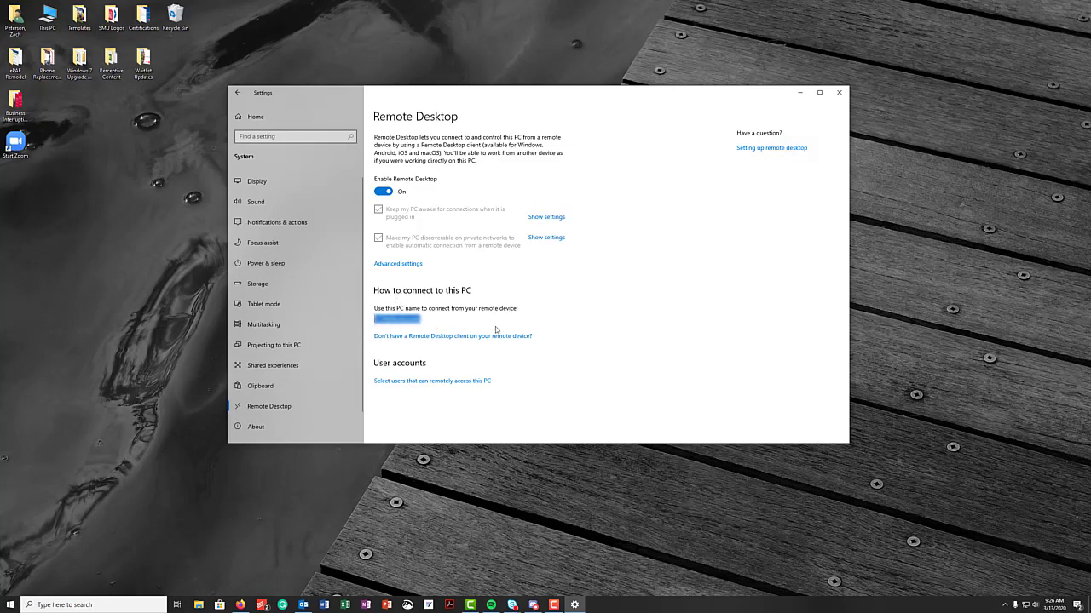
mouse_move(503, 326)
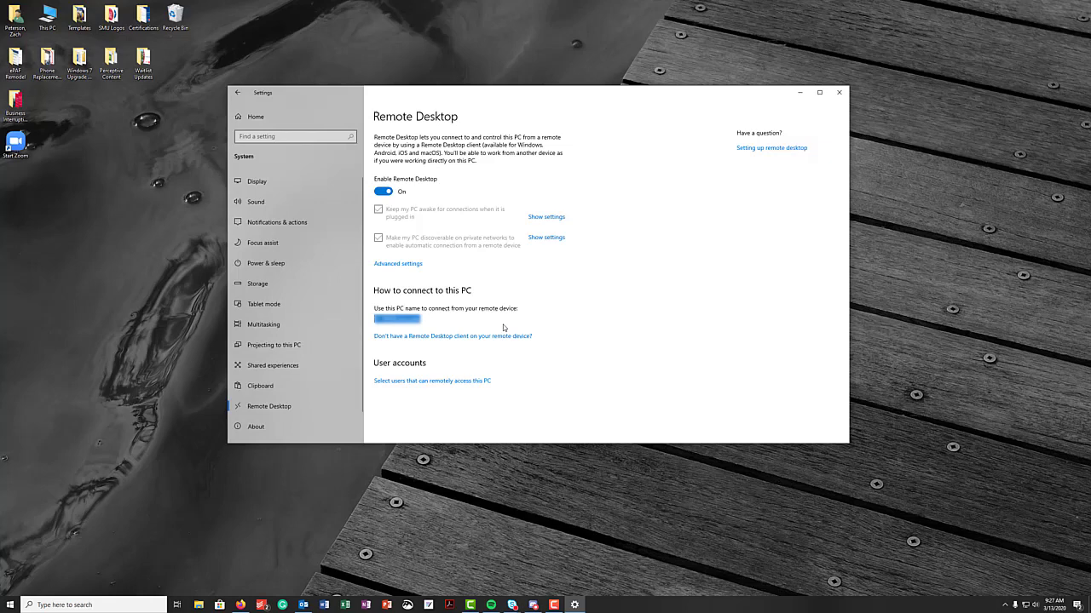
mouse_move(347, 550)
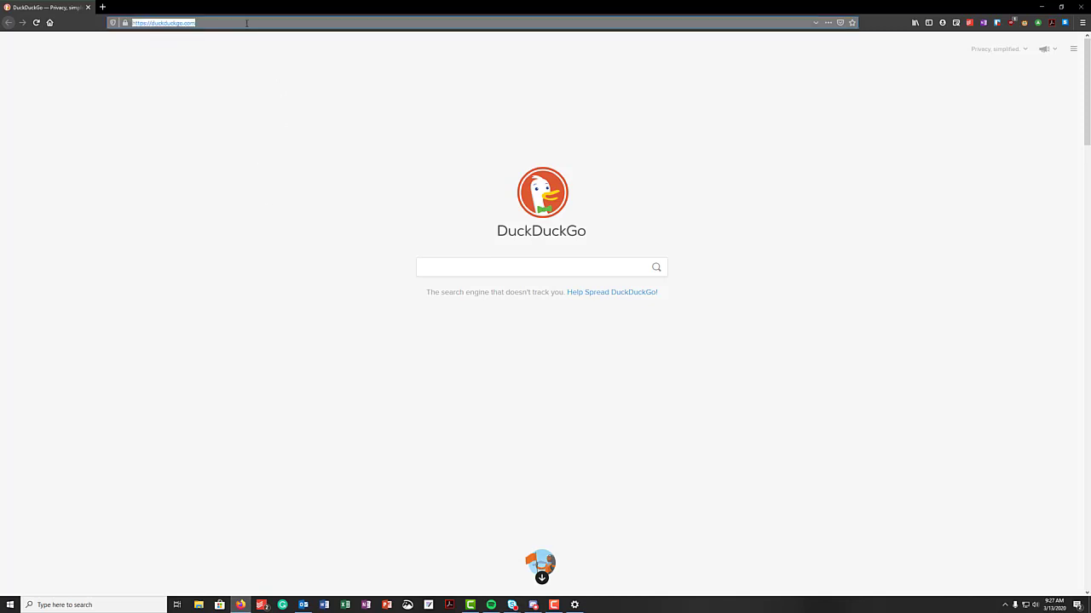
Load smu.edu/hostname in Firefox to look up this computer's host name
type("smu.app.box.com/")
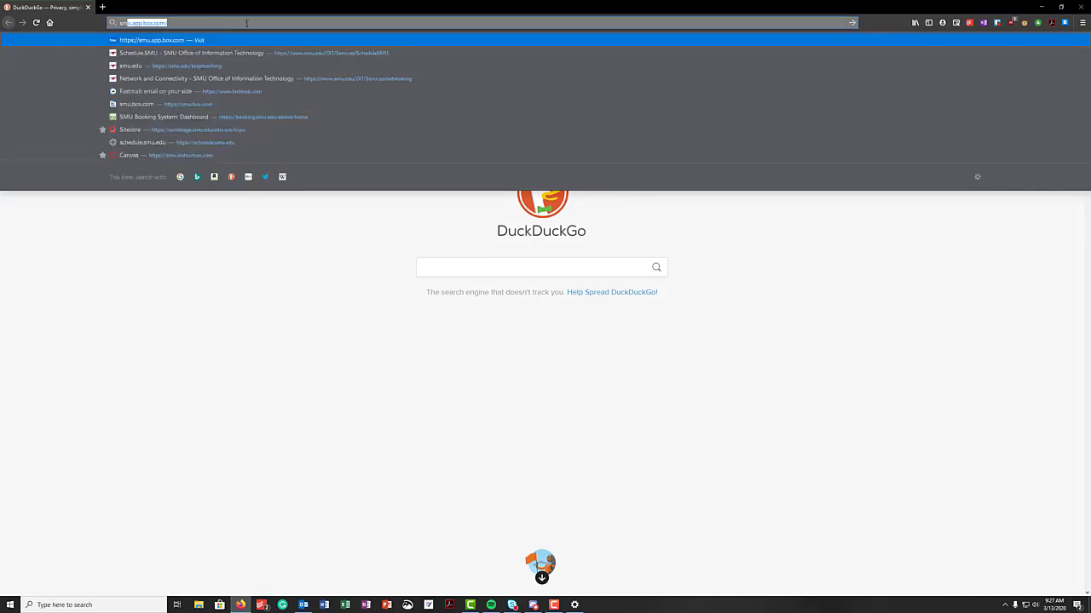
type("smu.edu/hostname")
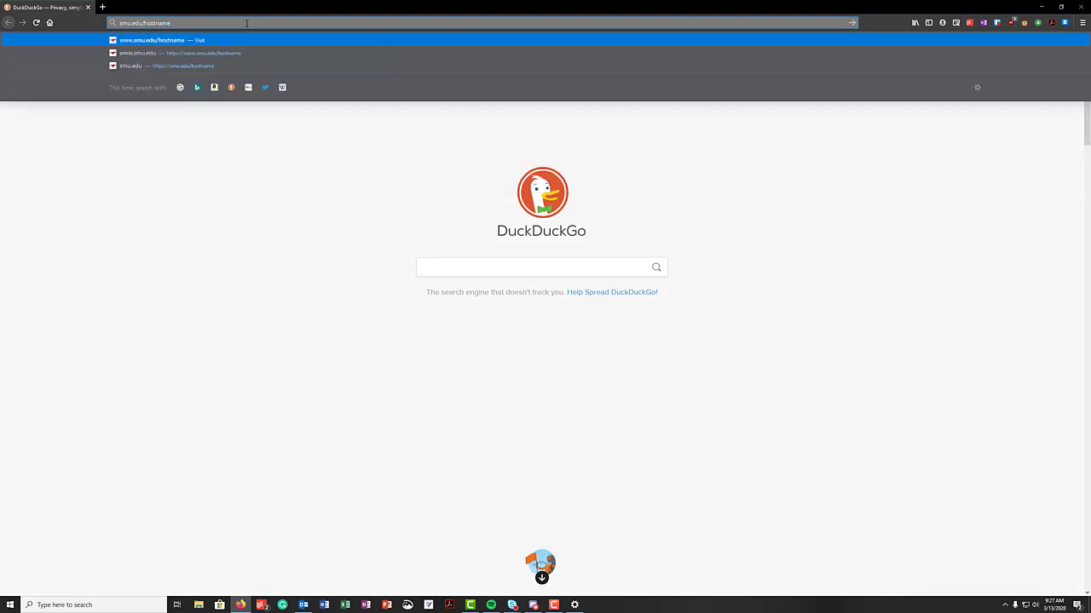
key("Enter")
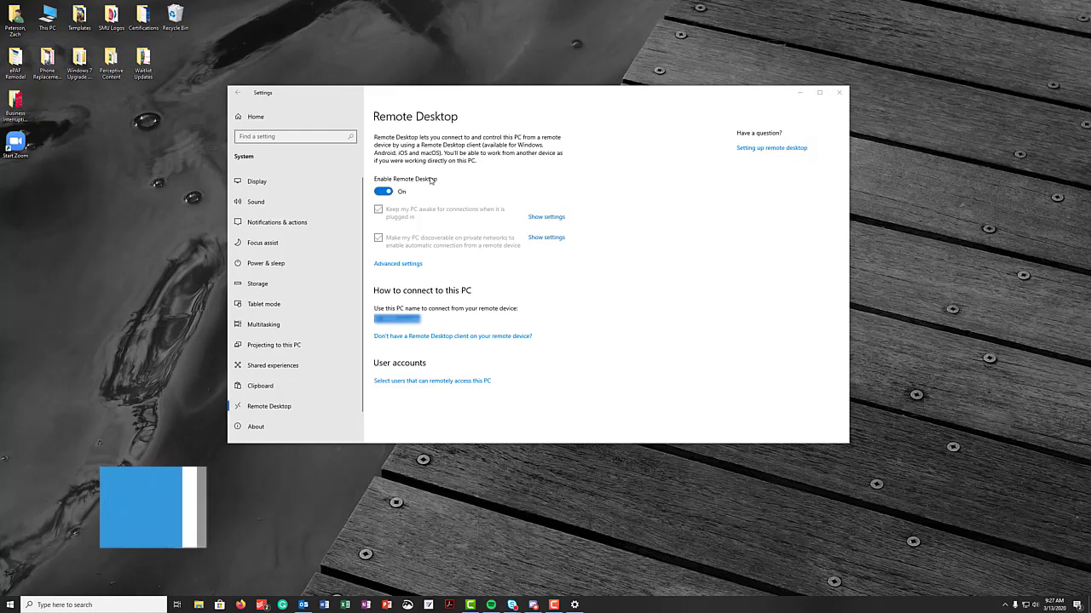
Close Windows Settings with Remote Desktop left on, returning to the desktop
left_click(838, 92)
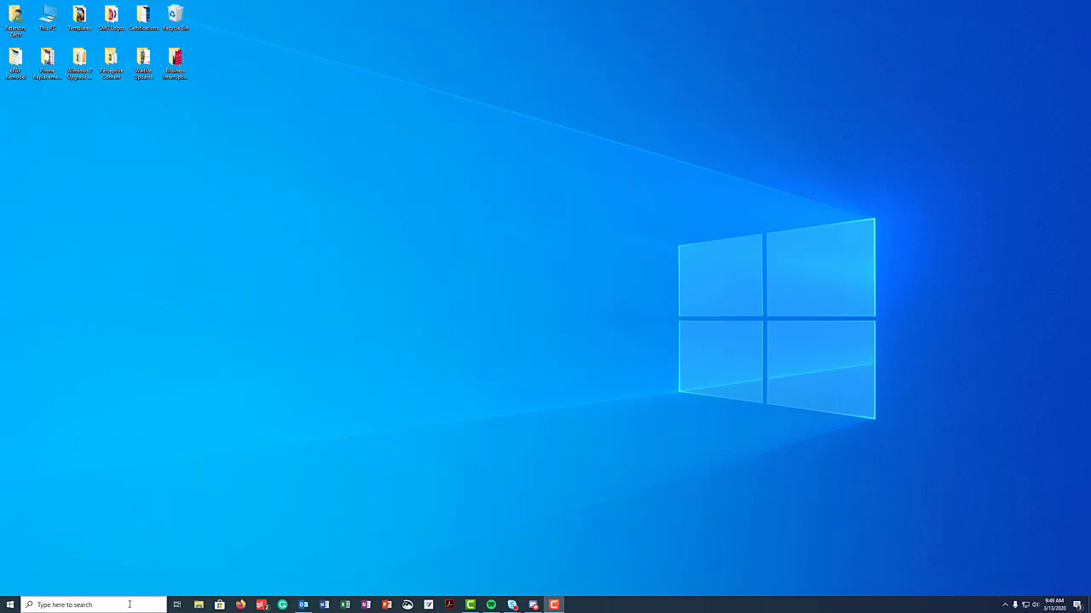
Search for 'remote desktop Connection' and launch the Remote Desktop Connection app
left_click(9, 605)
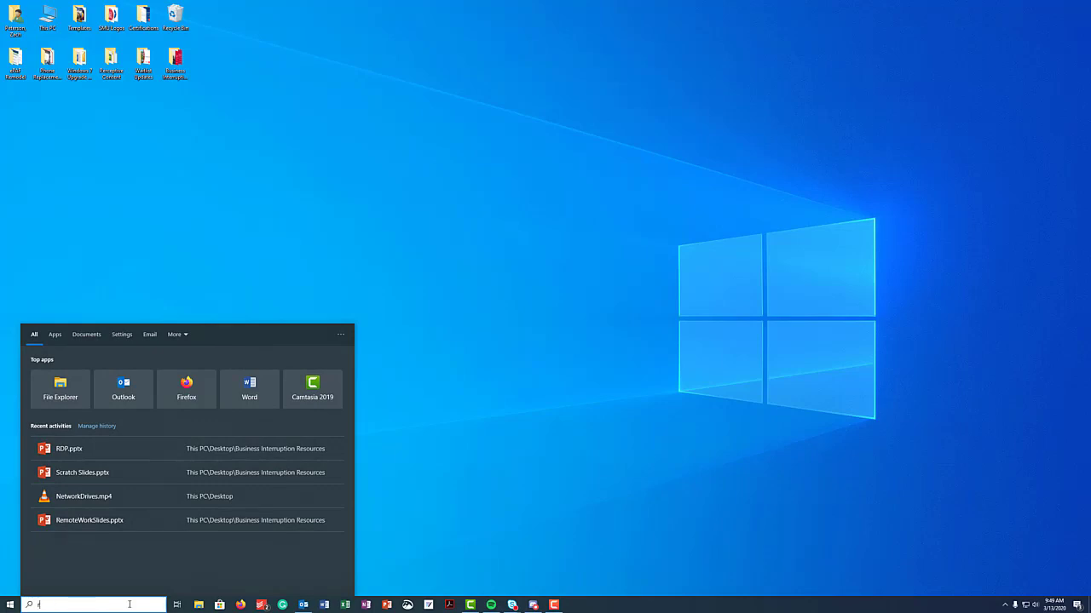
type("remote desktop Connection")
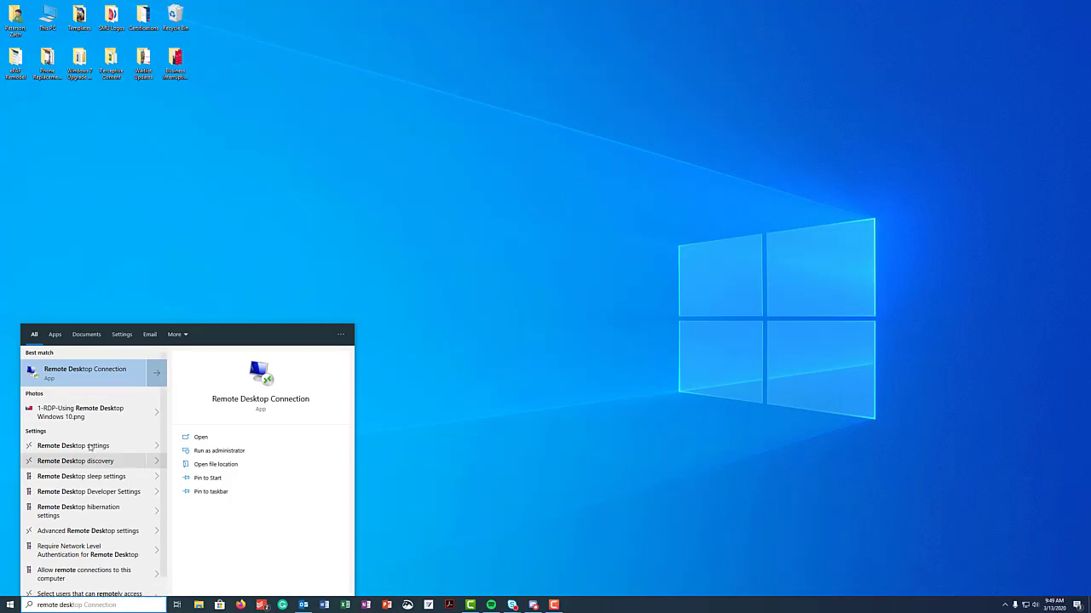
left_click(85, 371)
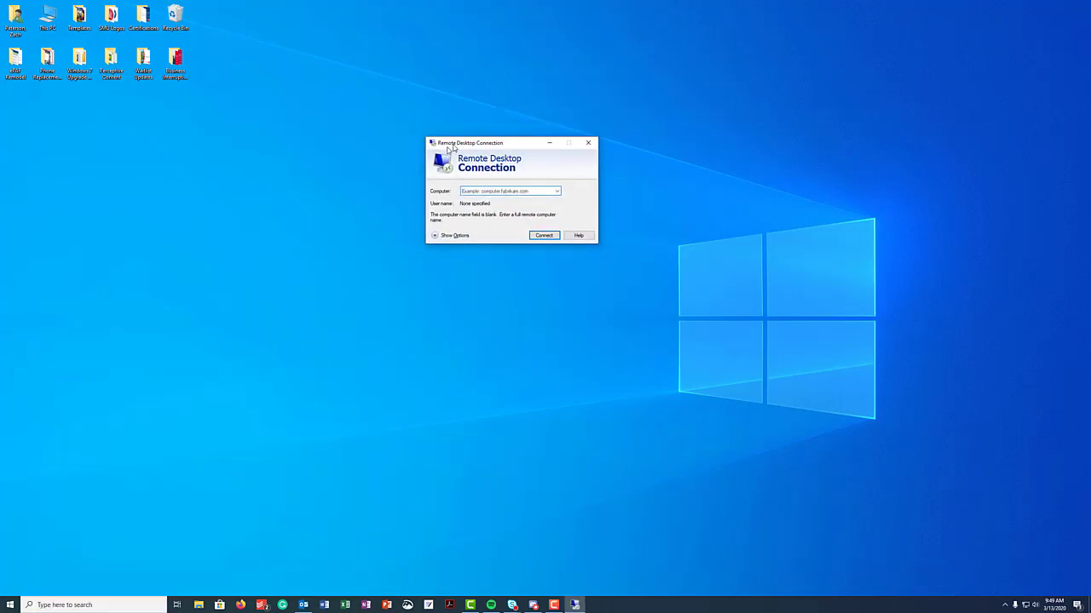
Move the connection window lower and connect to the entered office computer name
left_click_drag(468, 142, 467, 176)
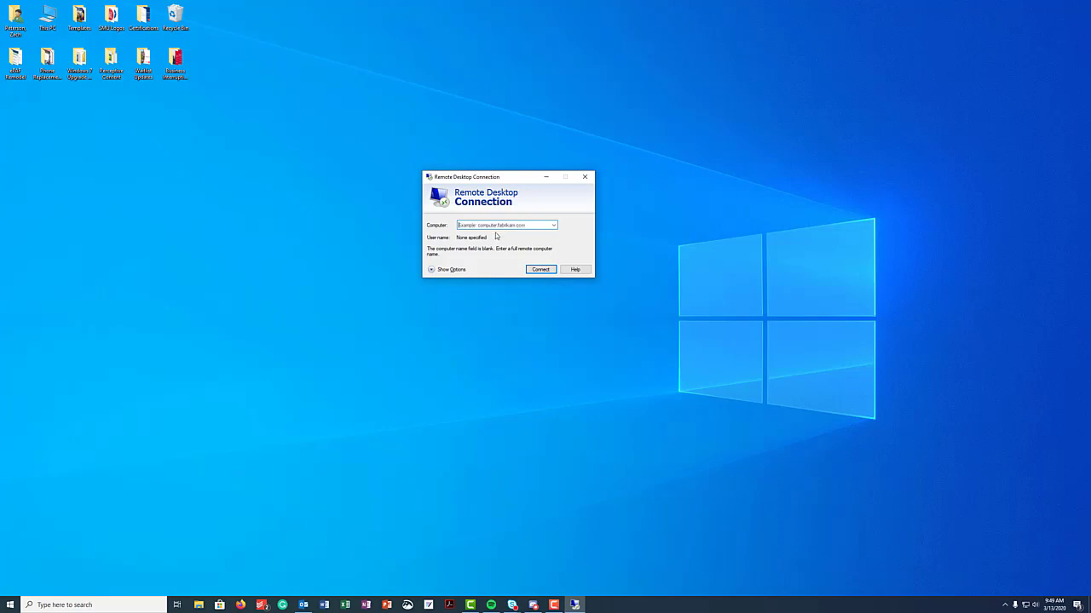
mouse_move(499, 241)
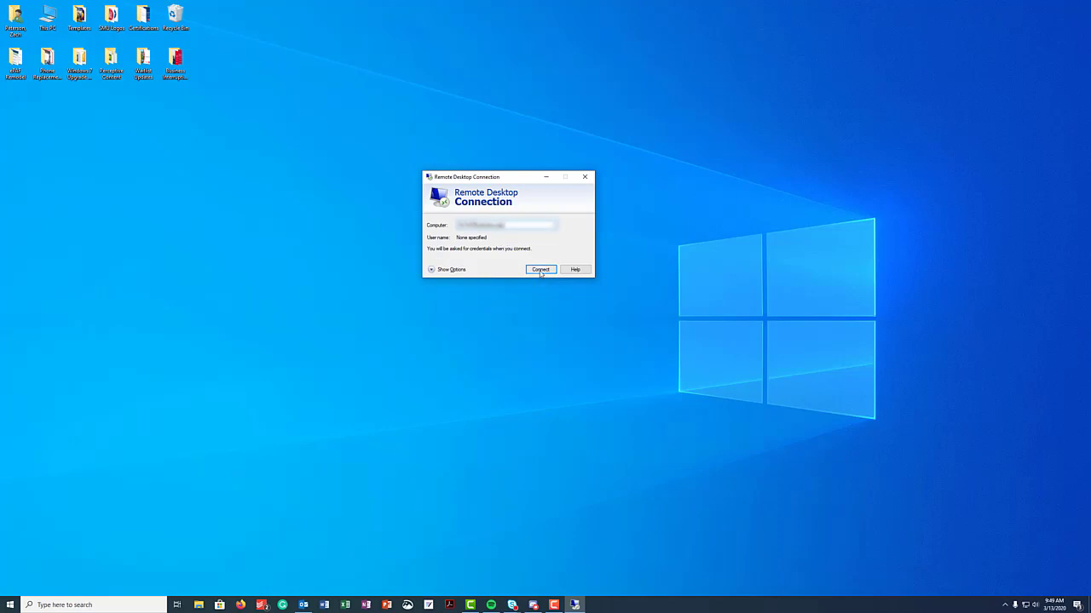
left_click(541, 269)
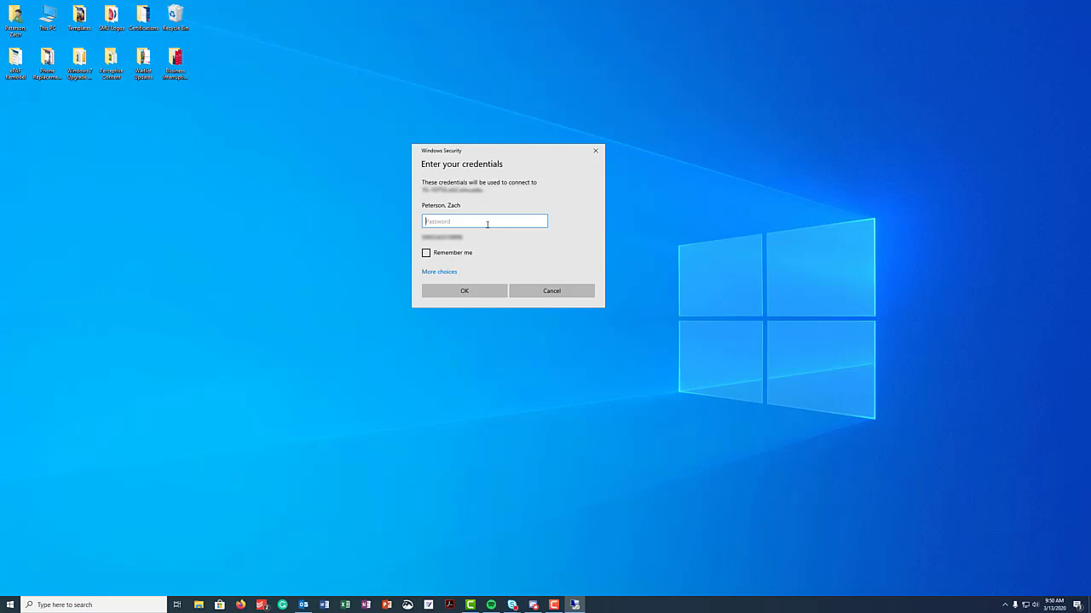
Enter the account password in the Windows Security prompt and submit it
type("password")
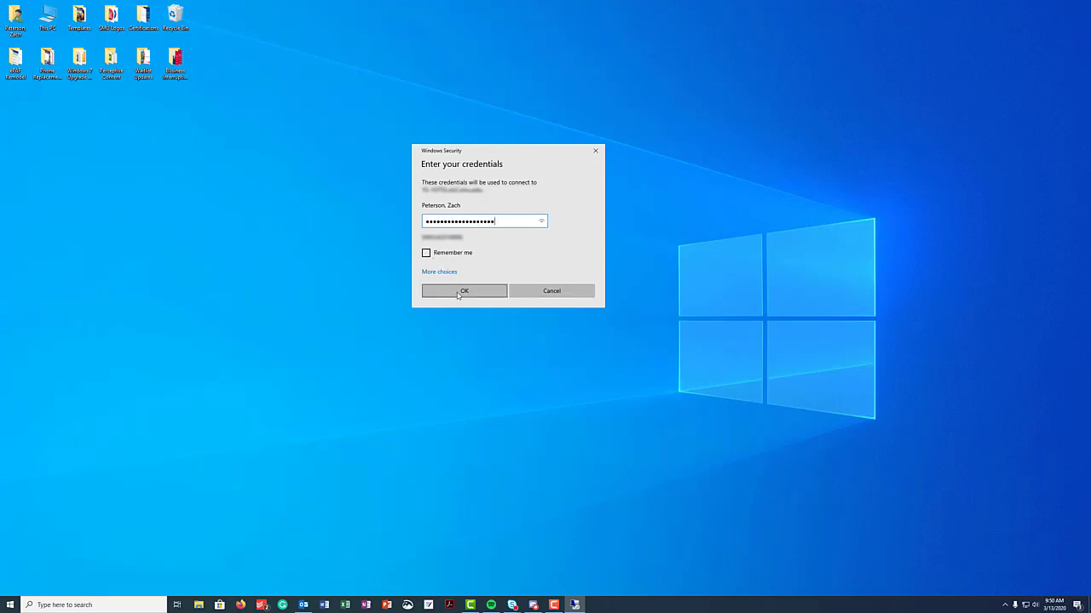
left_click(463, 291)
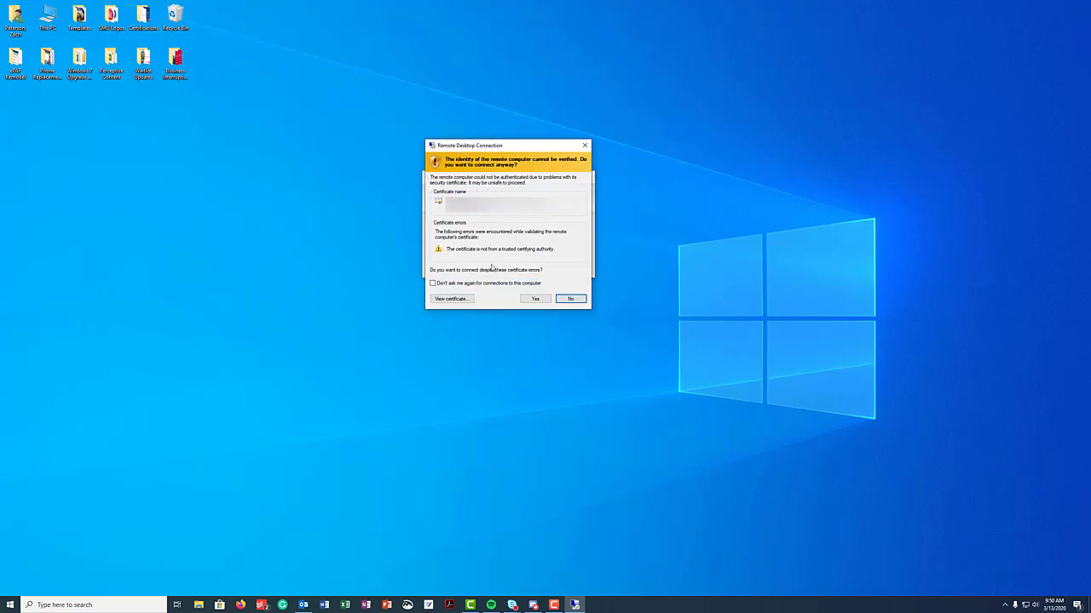
mouse_move(576, 269)
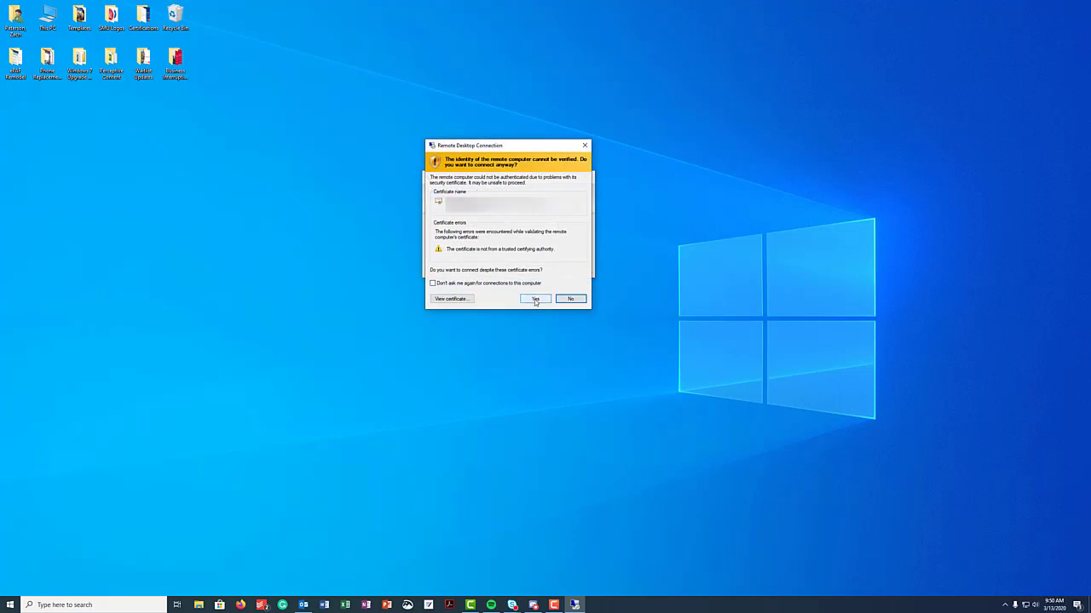
Accept the untrusted certificate warning so the remote session signs in
left_click(534, 299)
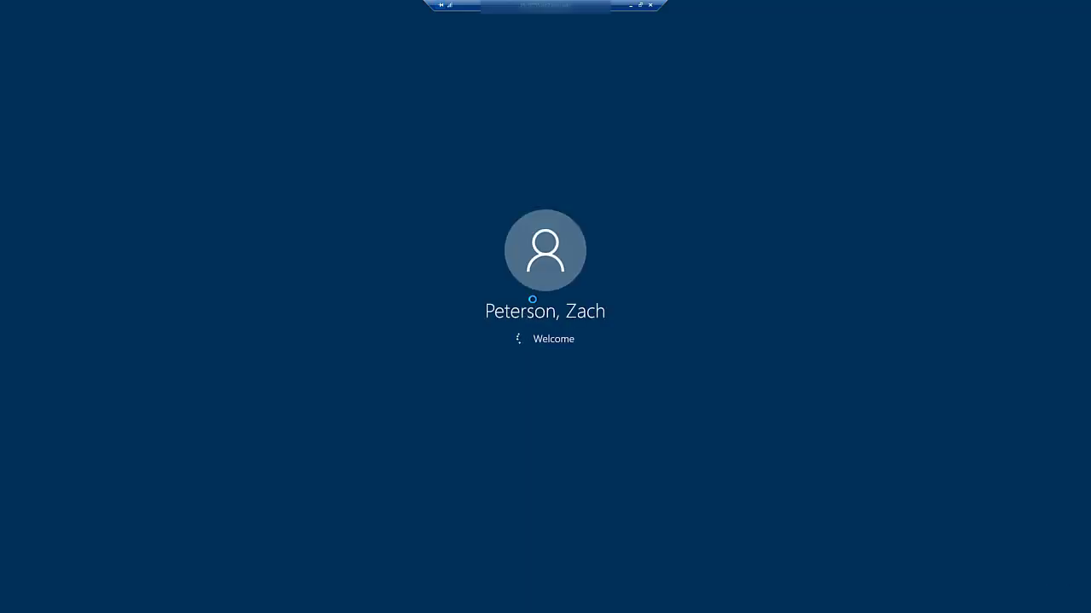